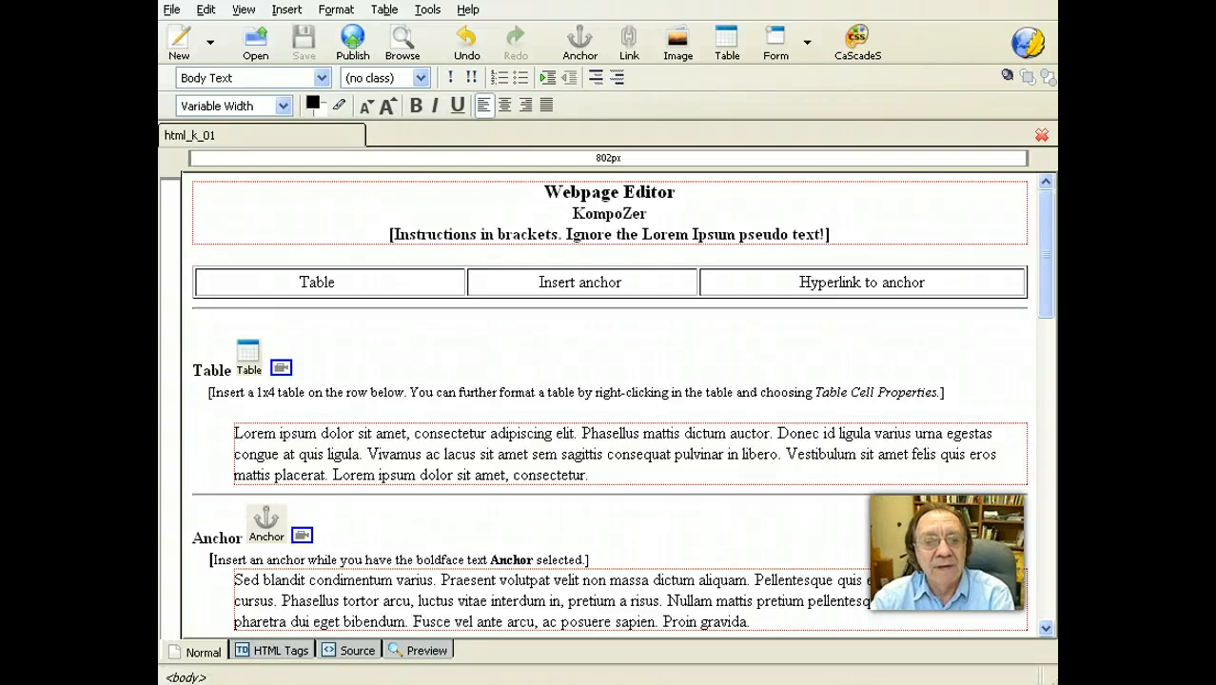
Check in HTML source that the Color.mp3 embed sits before </html>, then return to Normal view
left_click(308, 434)
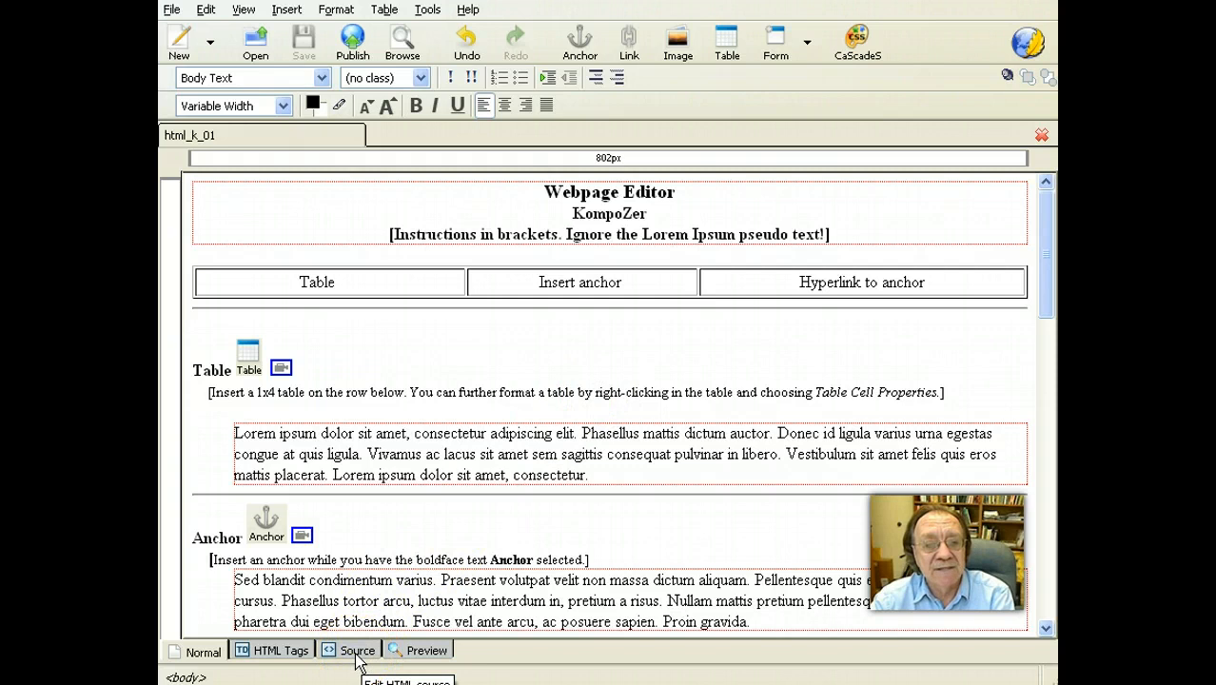
left_click(358, 651)
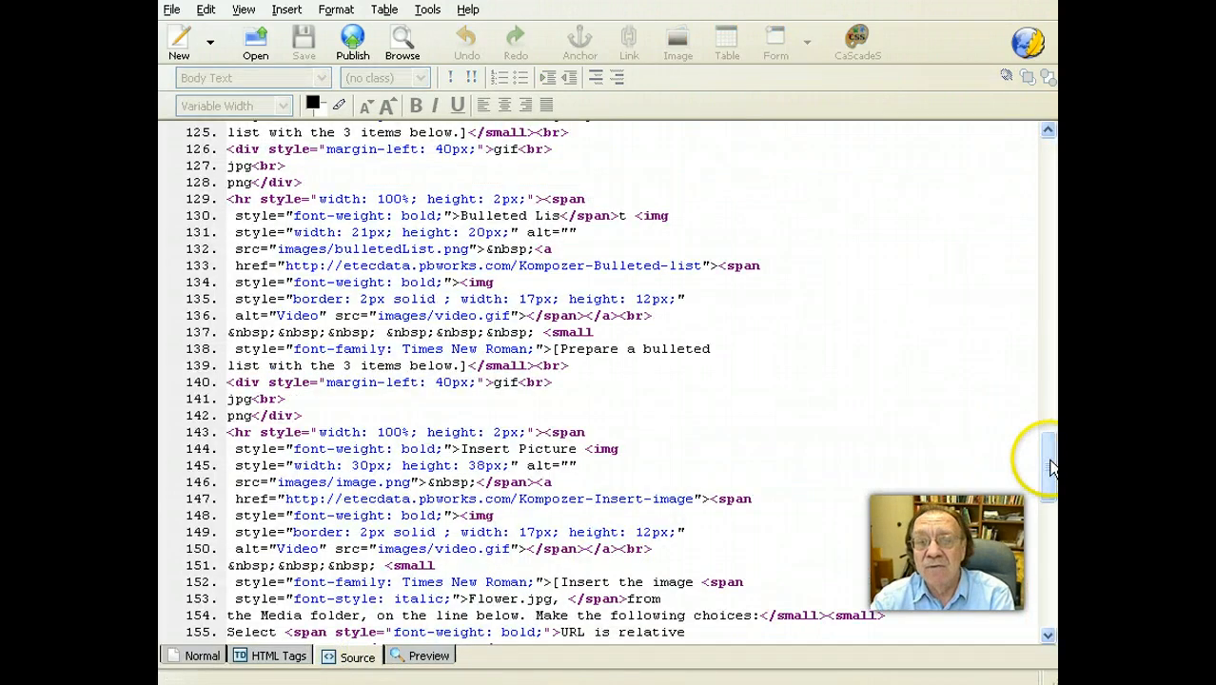
scroll("down", 3)
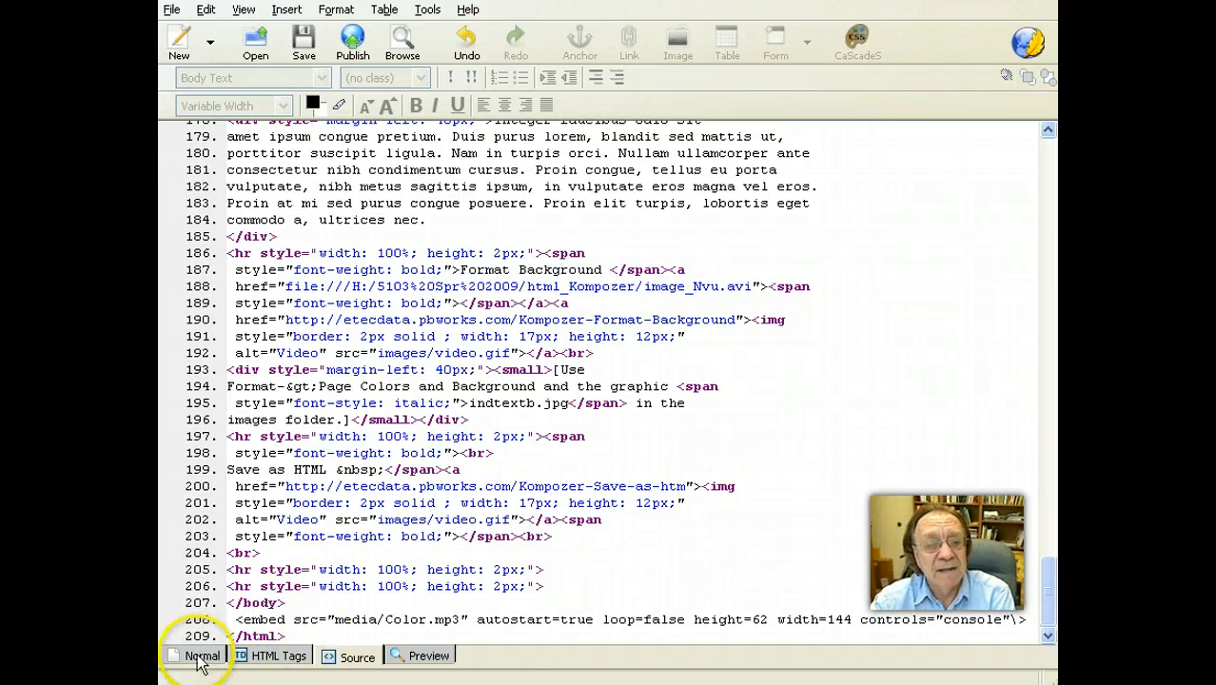
left_click(201, 654)
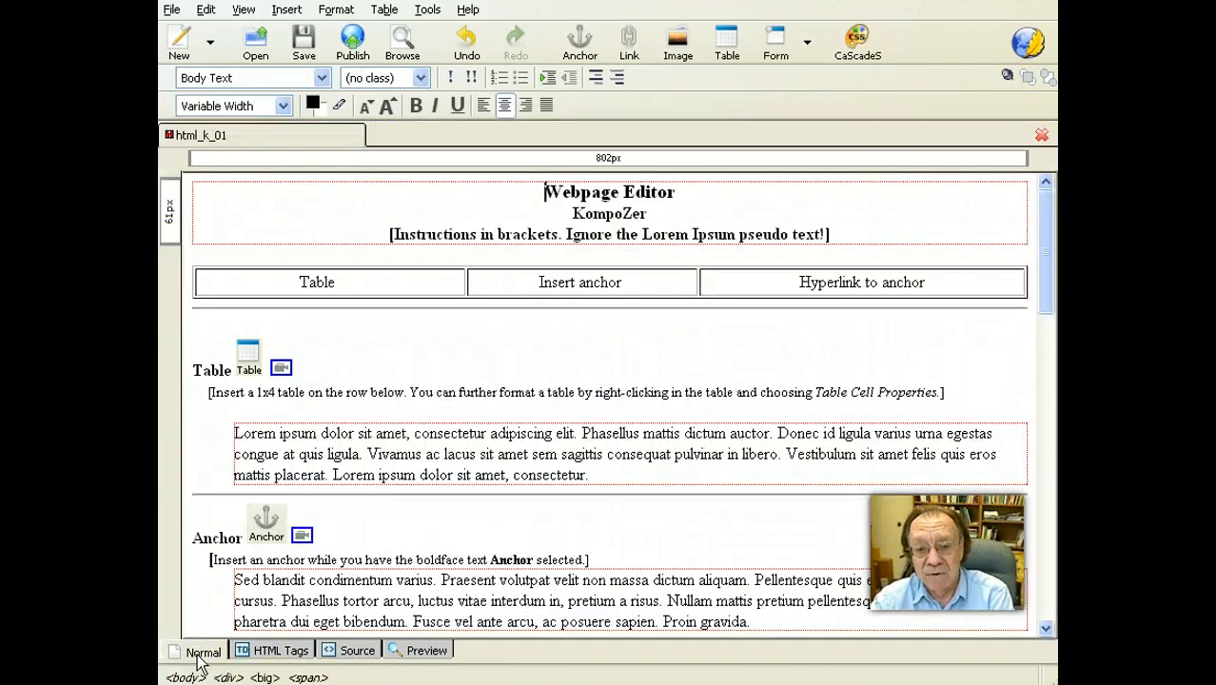